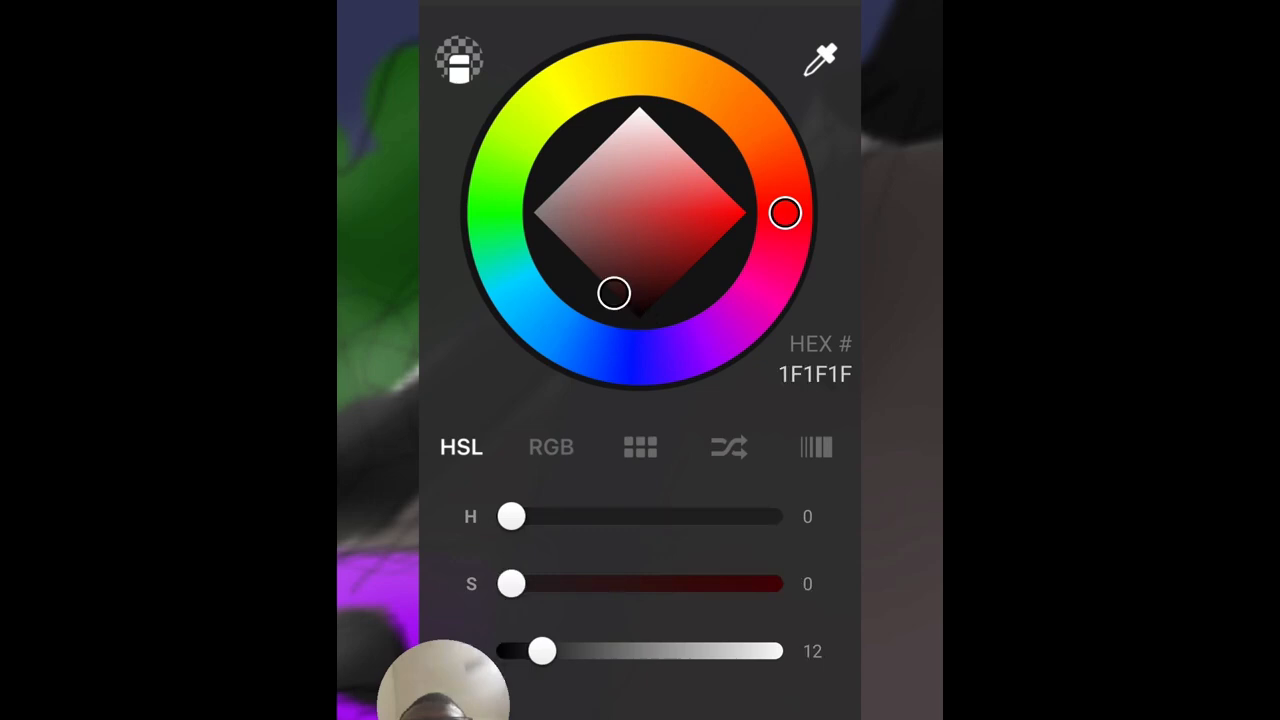
# Brush in the dark grey domed base with purple lights, smoke plume and full moon.
pyautogui.moveTo(540, 652); pyautogui.dragTo(556, 652)
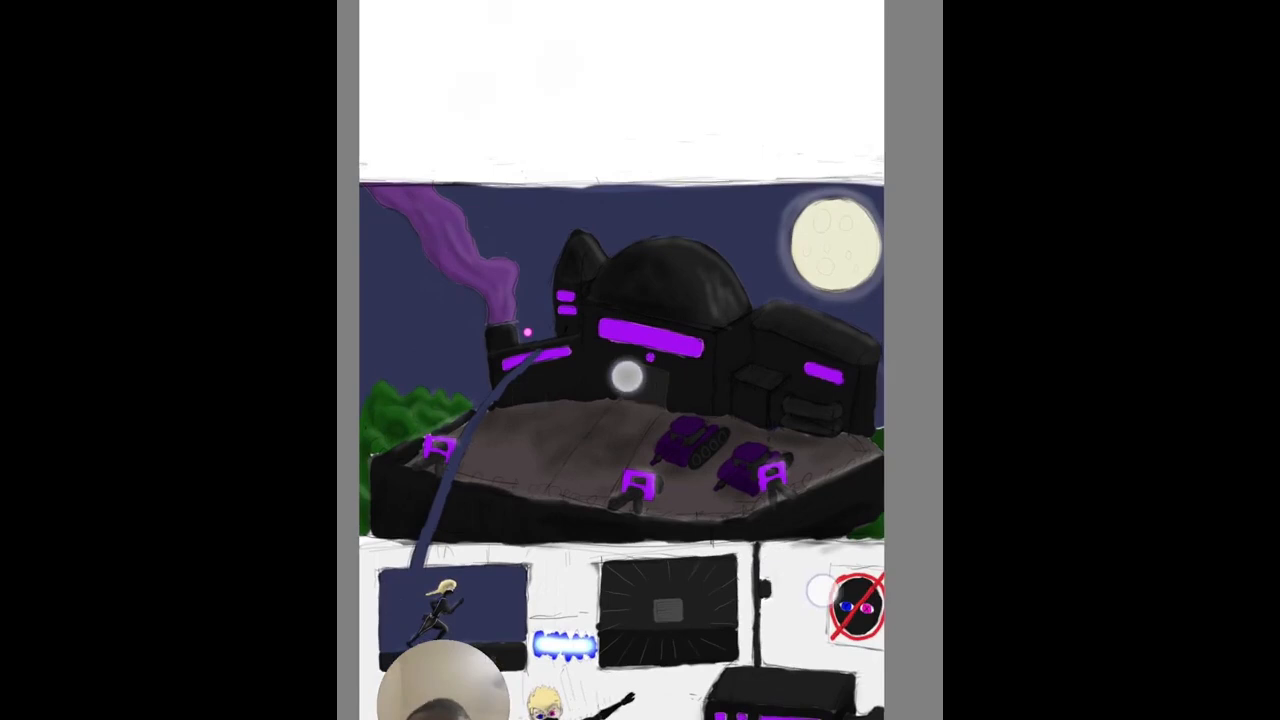
# Move to the lower canvas panel and paint the black boxy machine with purple lights and antenna.
pyautogui.scroll(-3)
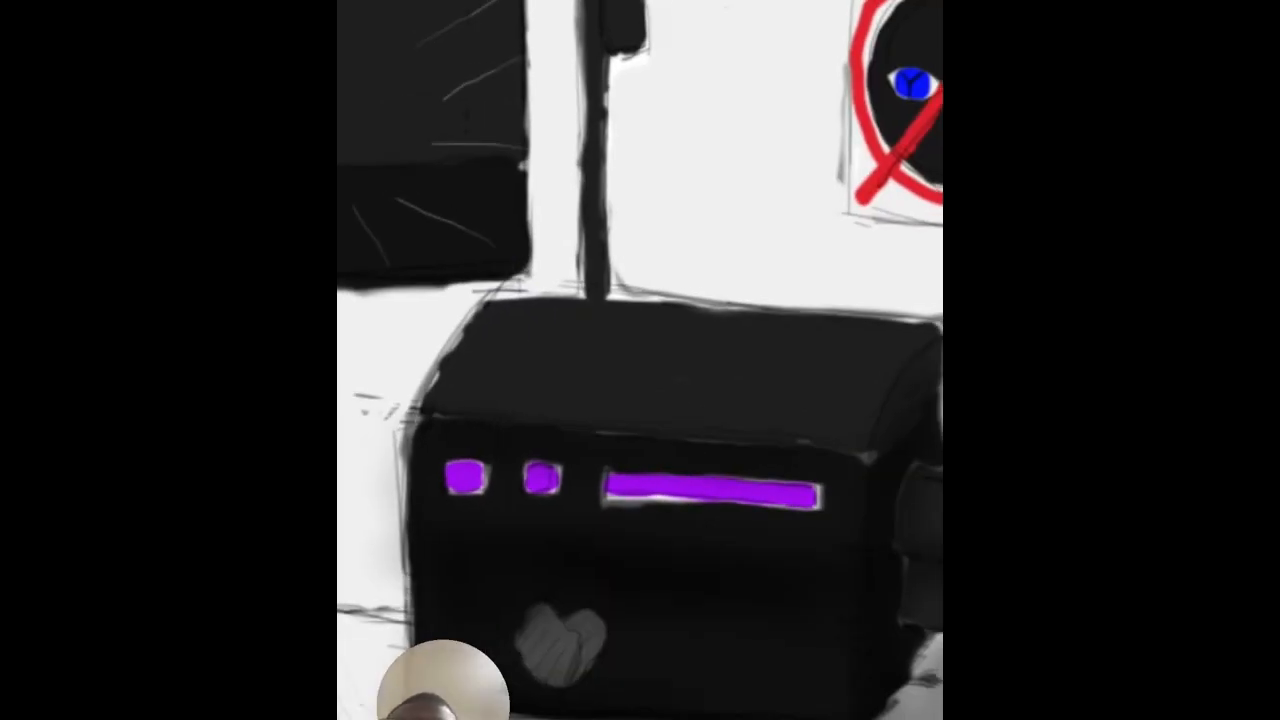
# Touch up the device's long purple light strip with a crisp light outline.
pyautogui.click(640, 480)
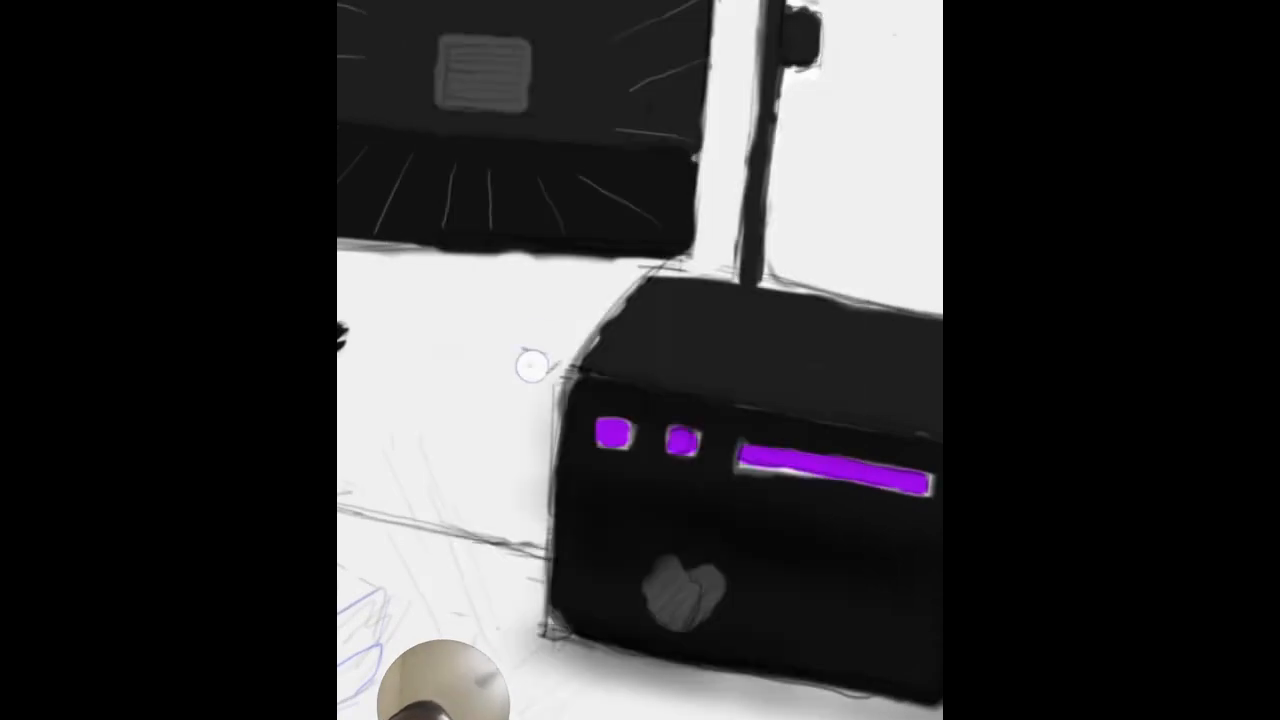
pyautogui.moveTo(528, 516)
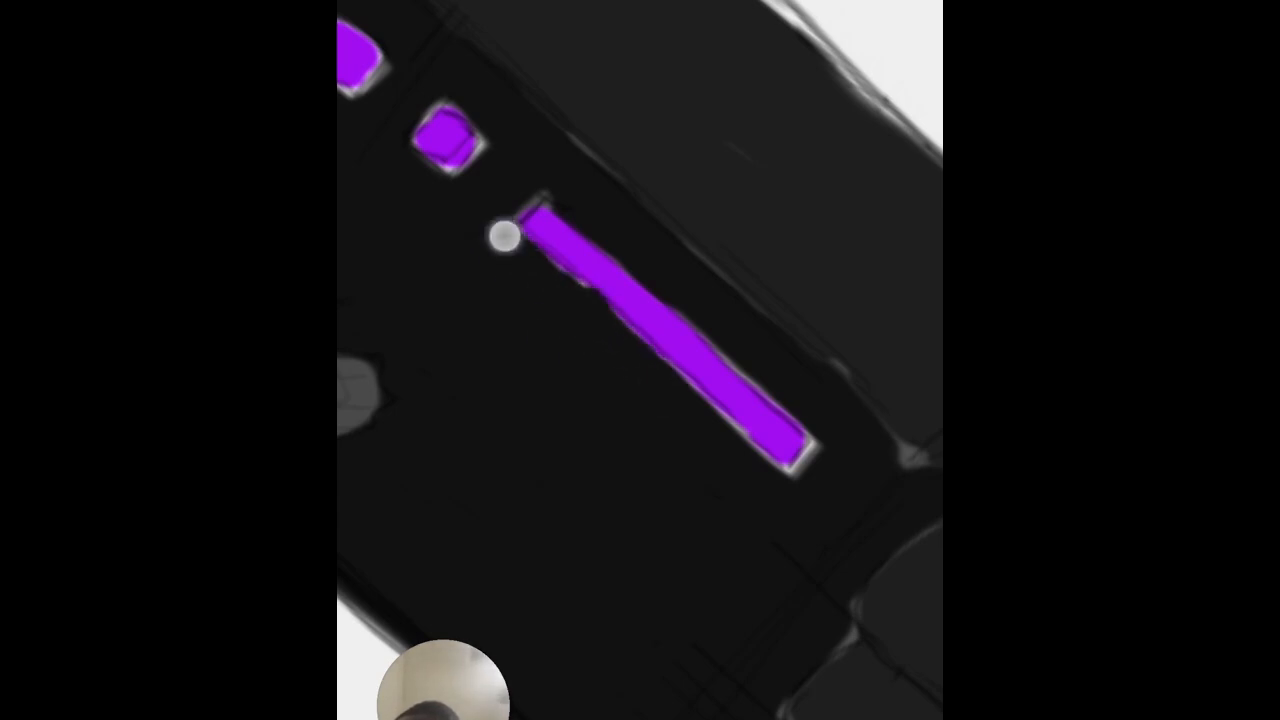
pyautogui.moveTo(504, 236); pyautogui.dragTo(824, 460)
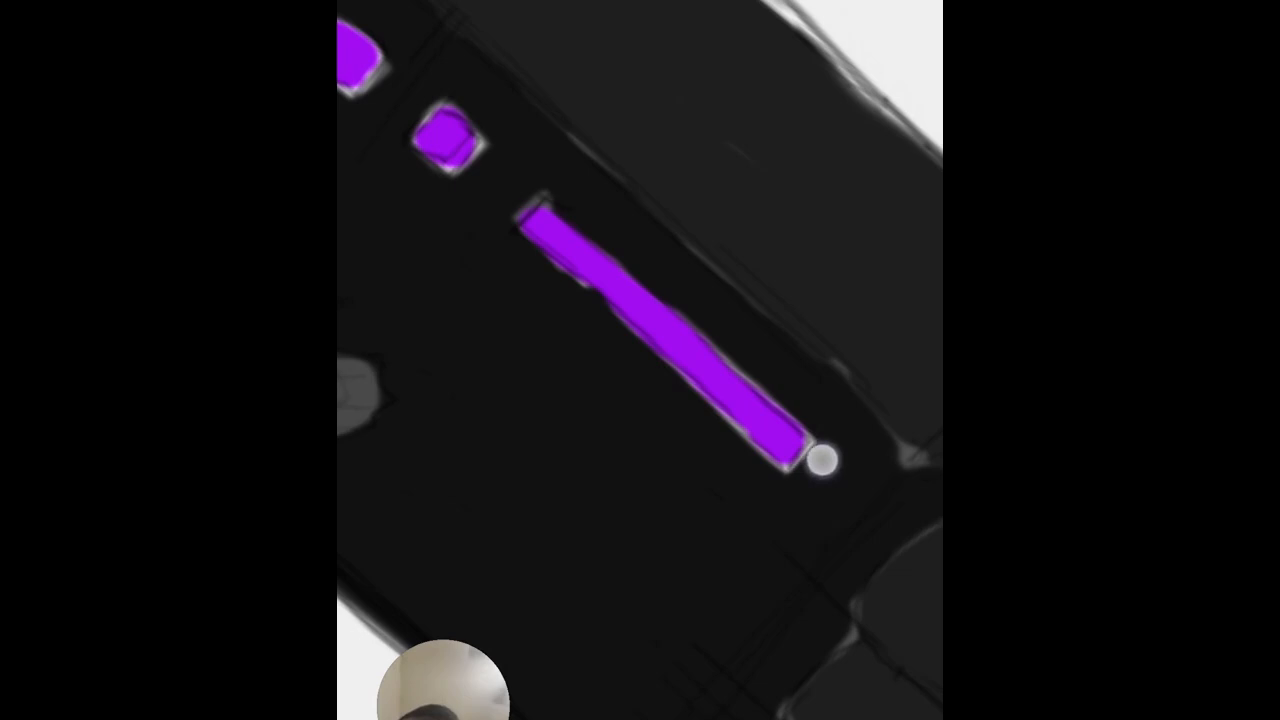